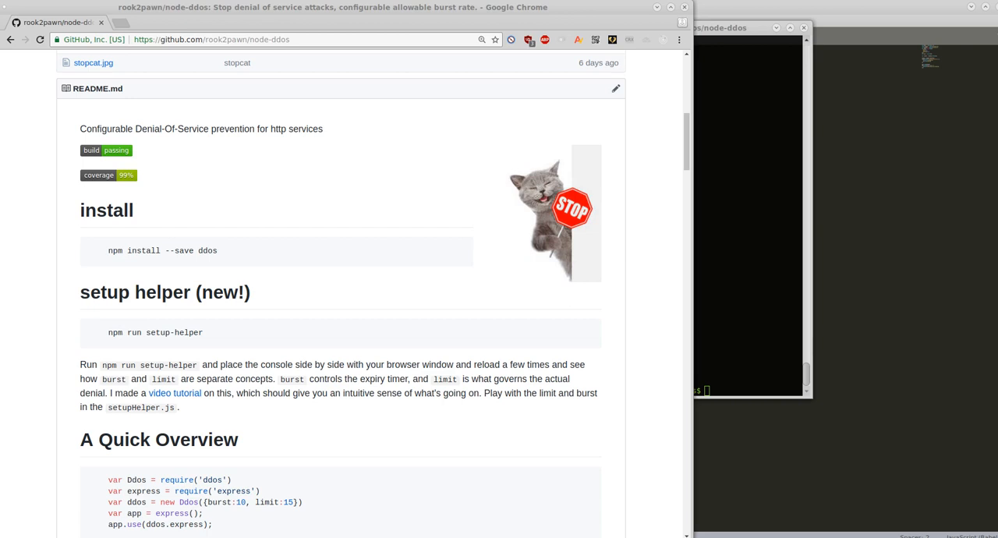
mouse_move(449, 487)
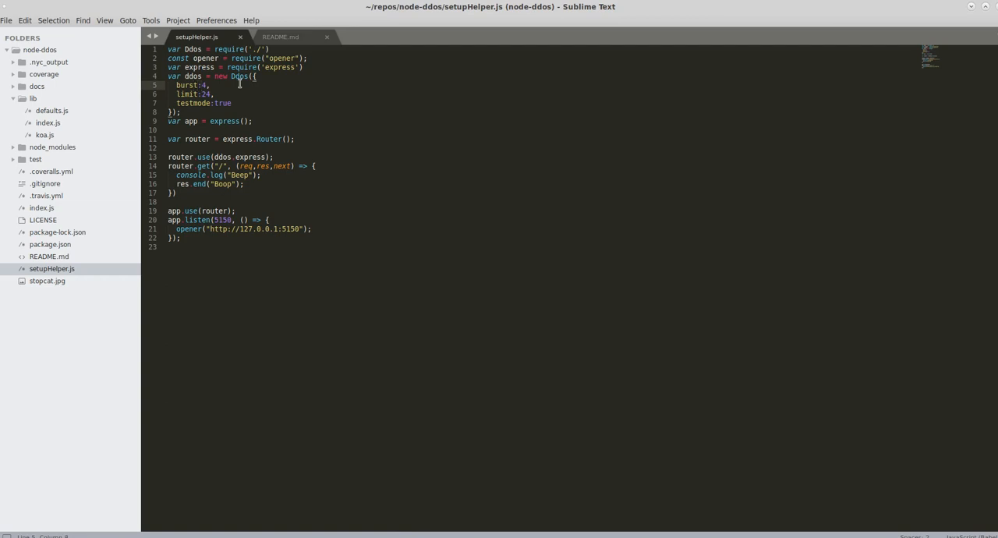
- Run npm run setup-helper so 127.0.0.1:5150 answers Boop with burst 4, limit 24 logged
left_click(203, 94)
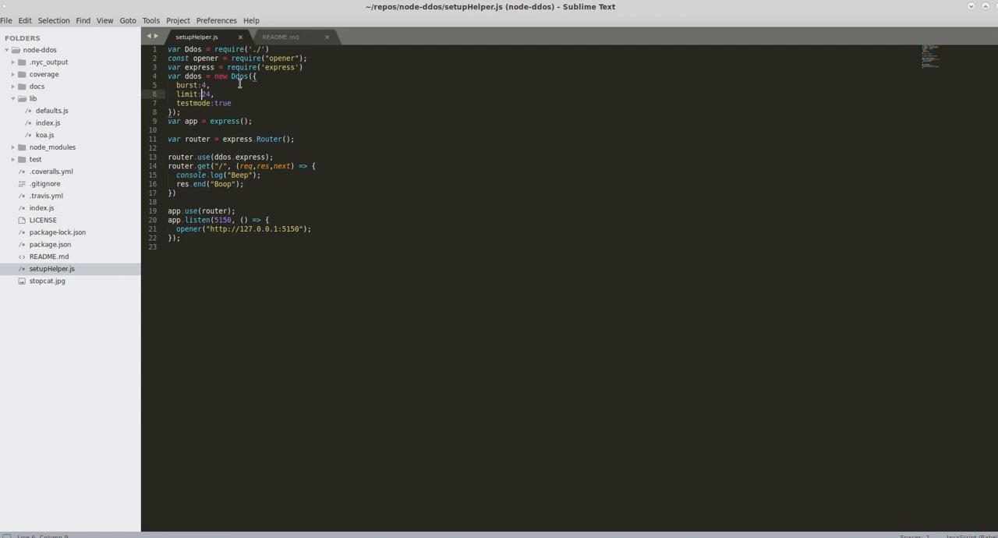
left_click(199, 85)
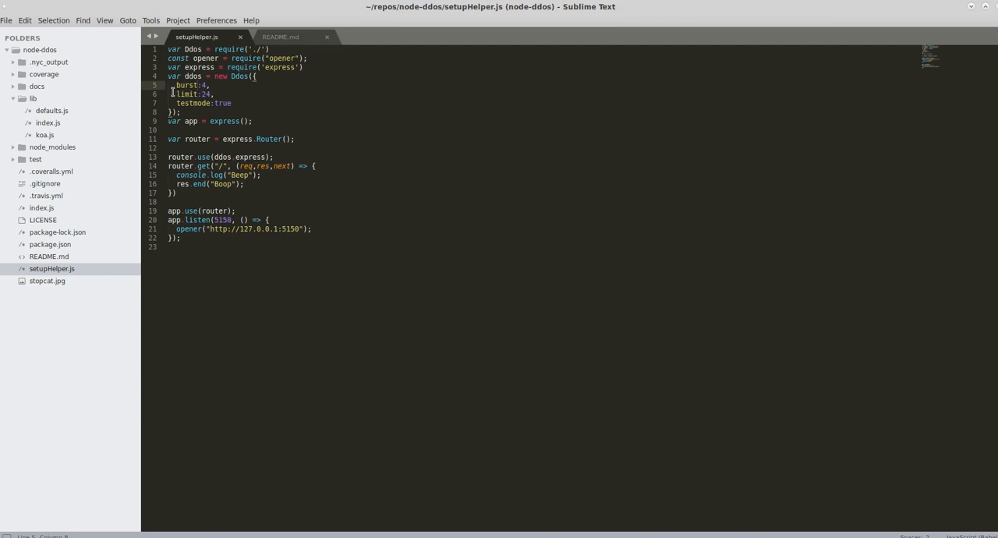
left_click(221, 94)
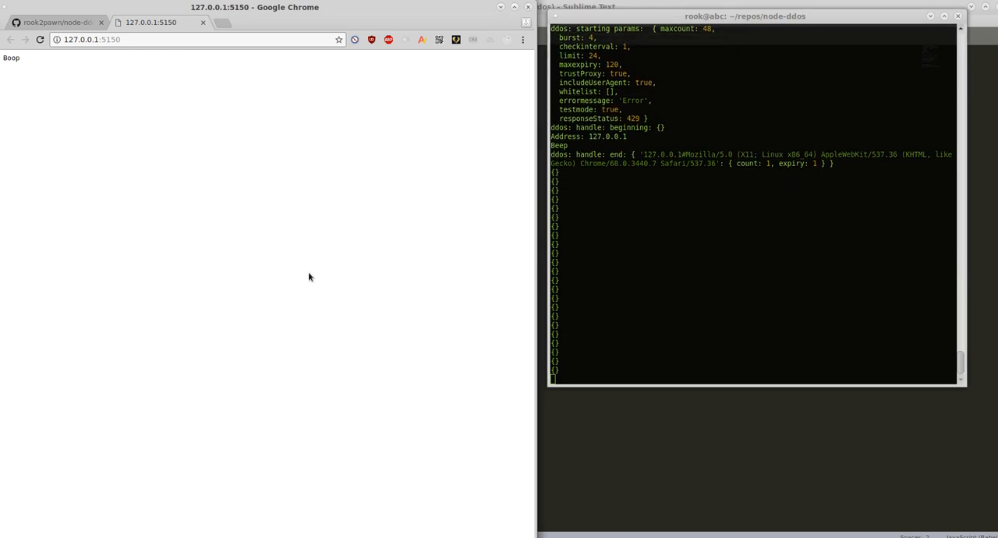
scroll("down", 3)
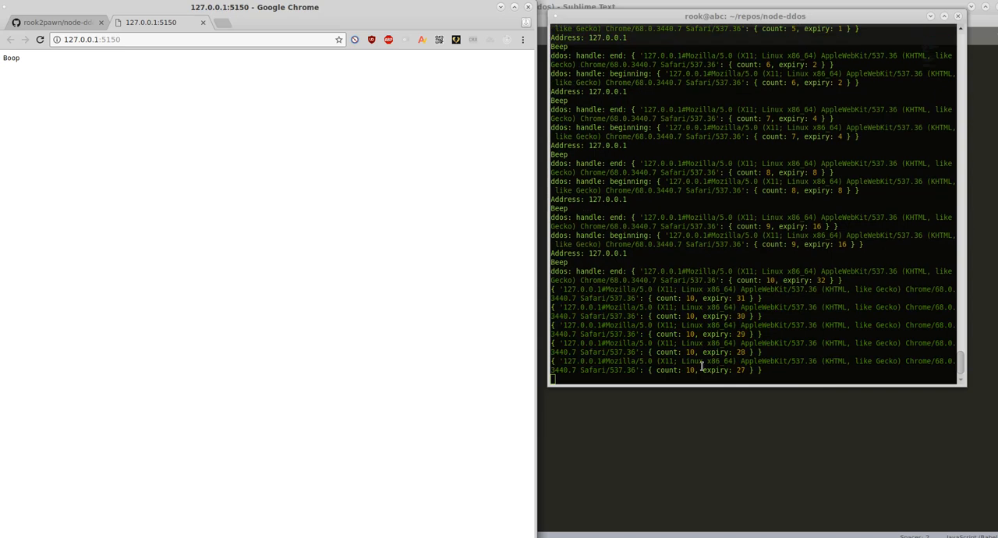
- Scroll the Terminal log as the count climbs to 25 and expiry caps at 120
scroll("down", 3)
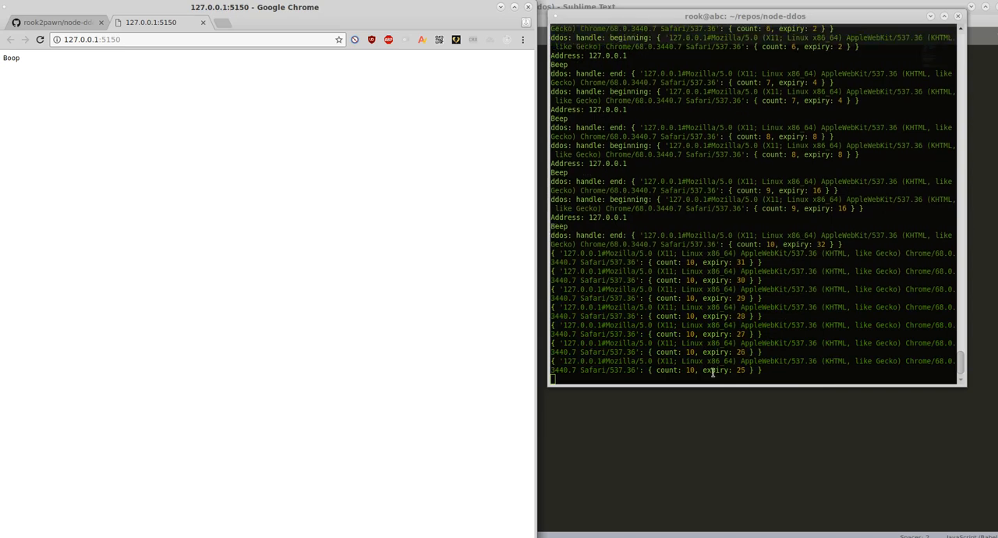
scroll("down", 3)
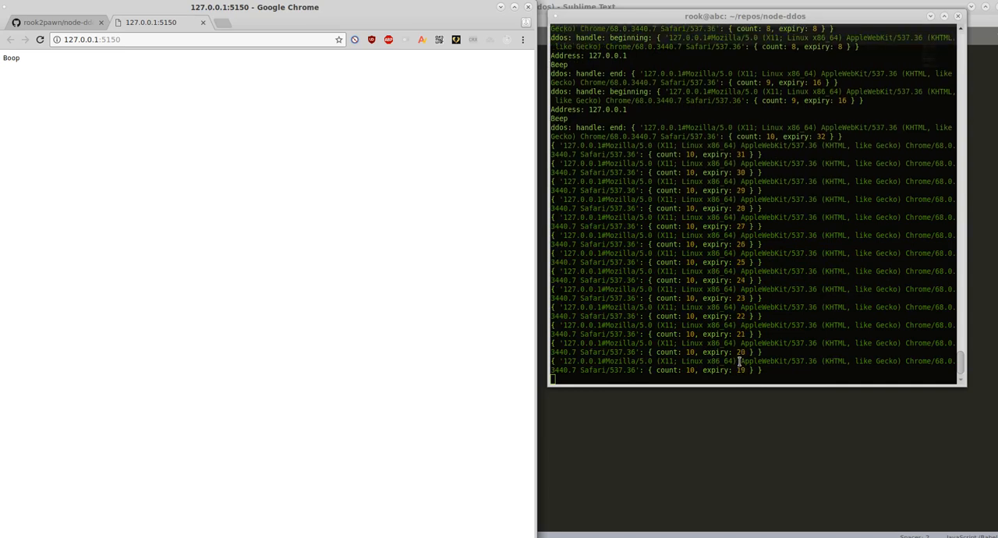
scroll("down", 3)
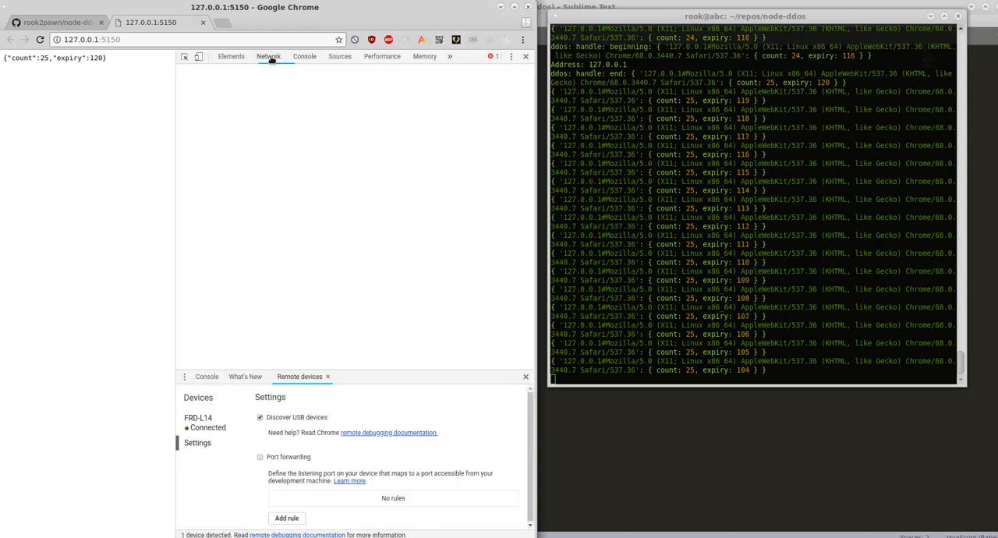
- Show the DevTools Network panel with the 127.0.0.1 request returning status 429
left_click(269, 57)
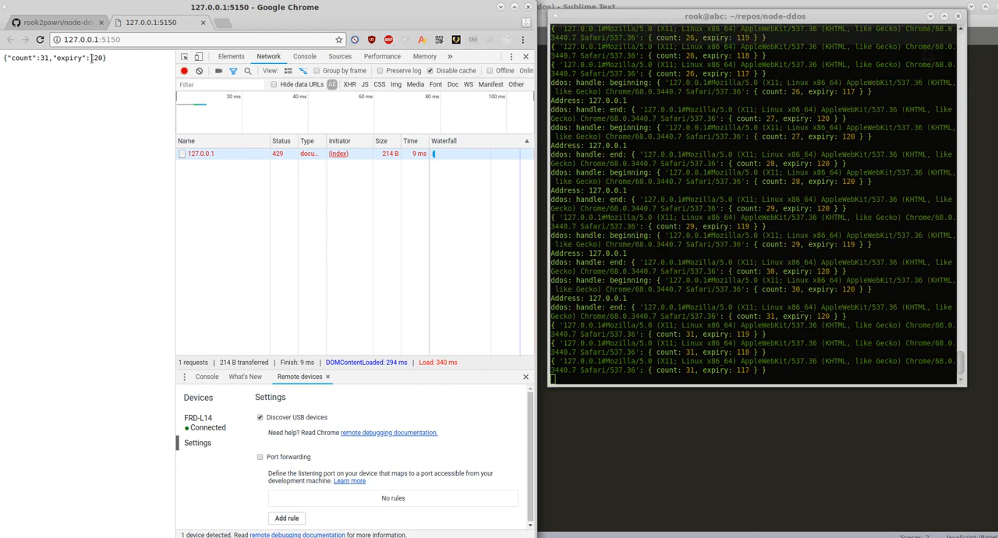
- Scroll the node-ddos GitHub README to its configuration defaults (maxcount 30, burst 5, responseStatus 429)
left_click(55, 22)
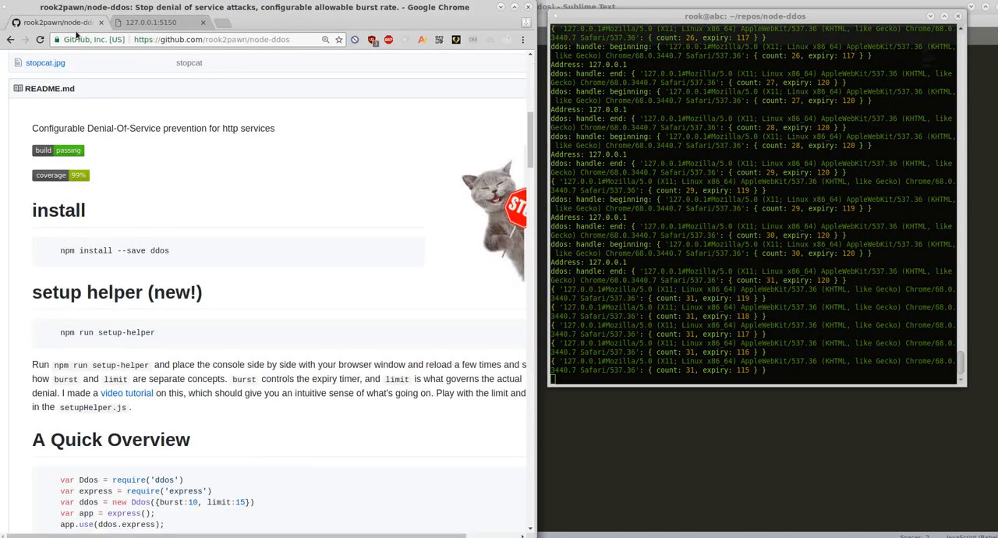
scroll("down", 3)
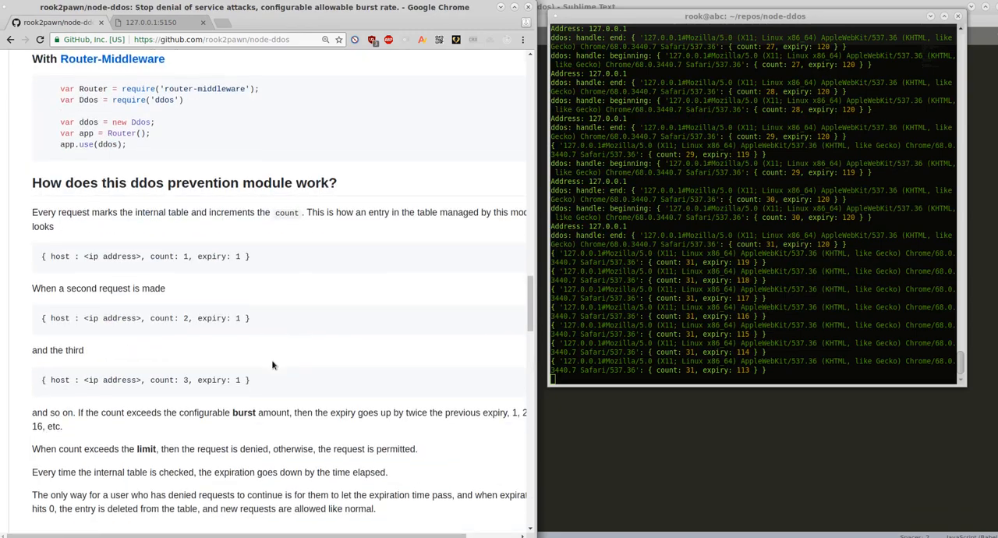
scroll("down", 3)
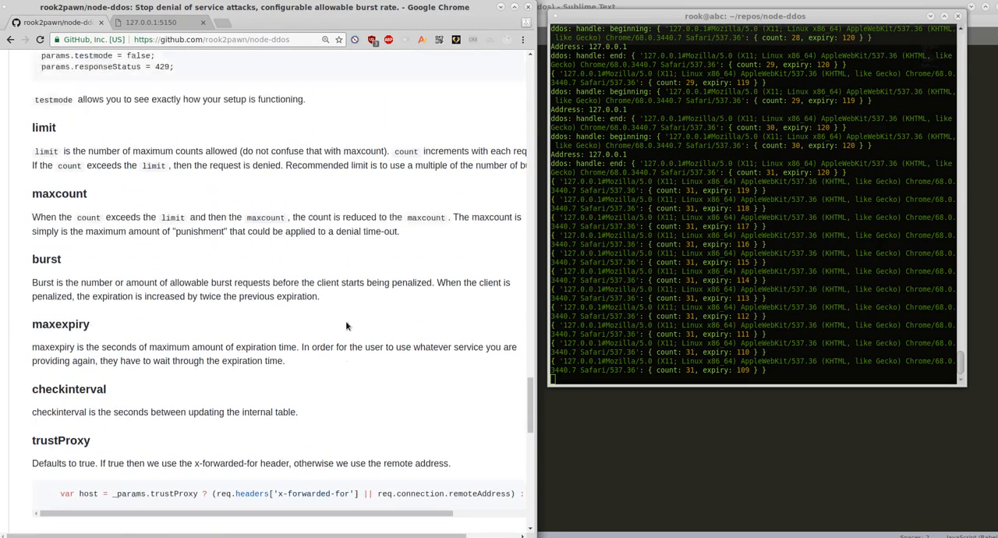
scroll("up", 3)
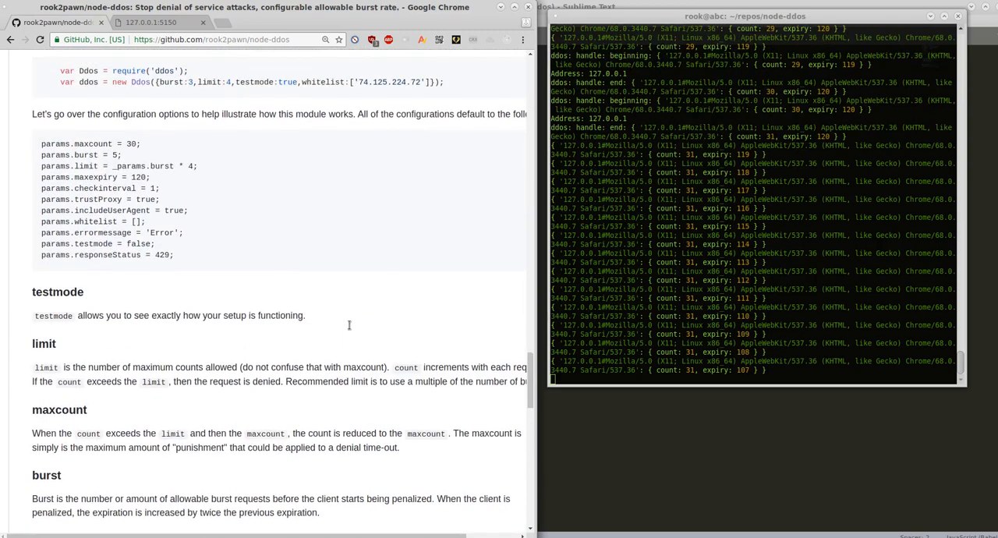
scroll("up", 3)
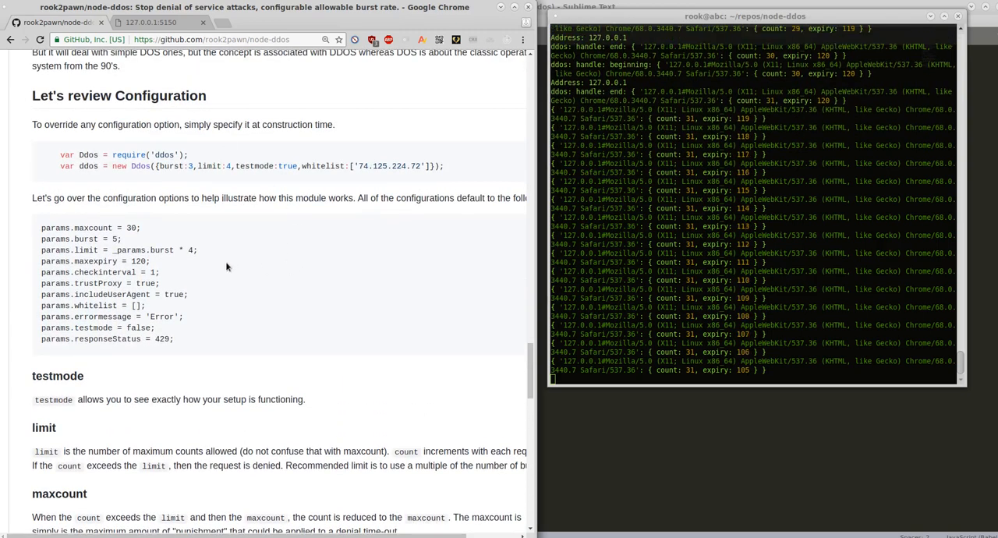